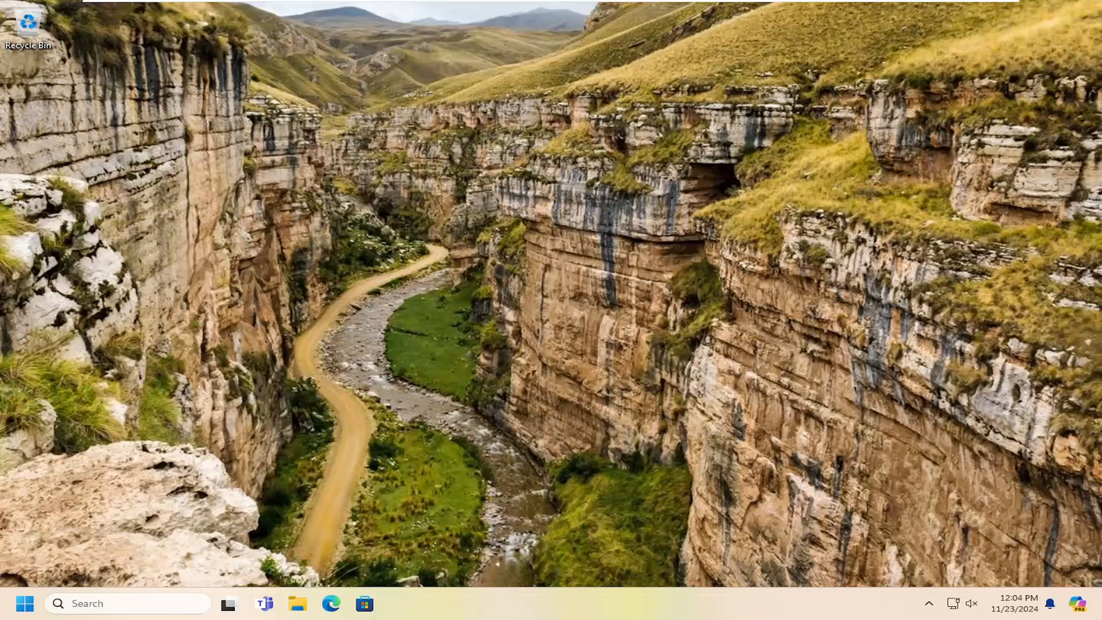
Step: Search Start for 'cmd' and launch Command Prompt as administrator
{"action": "left_click", "coordinate": [24, 603]}
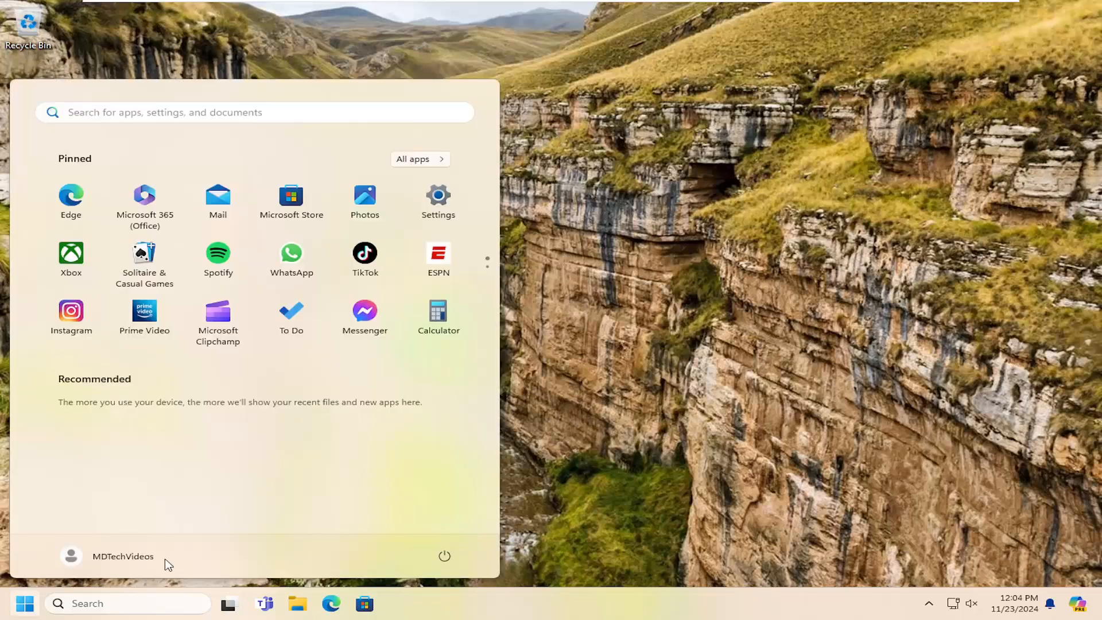
{"action": "type", "text": "cmd"}
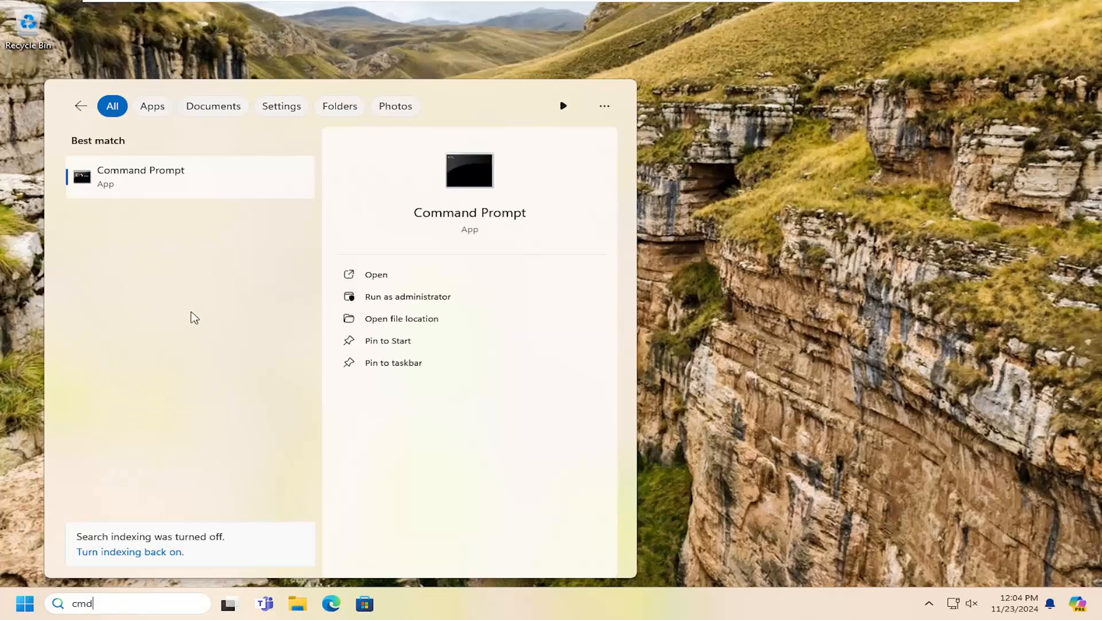
{"action": "mouse_move", "coordinate": [198, 193]}
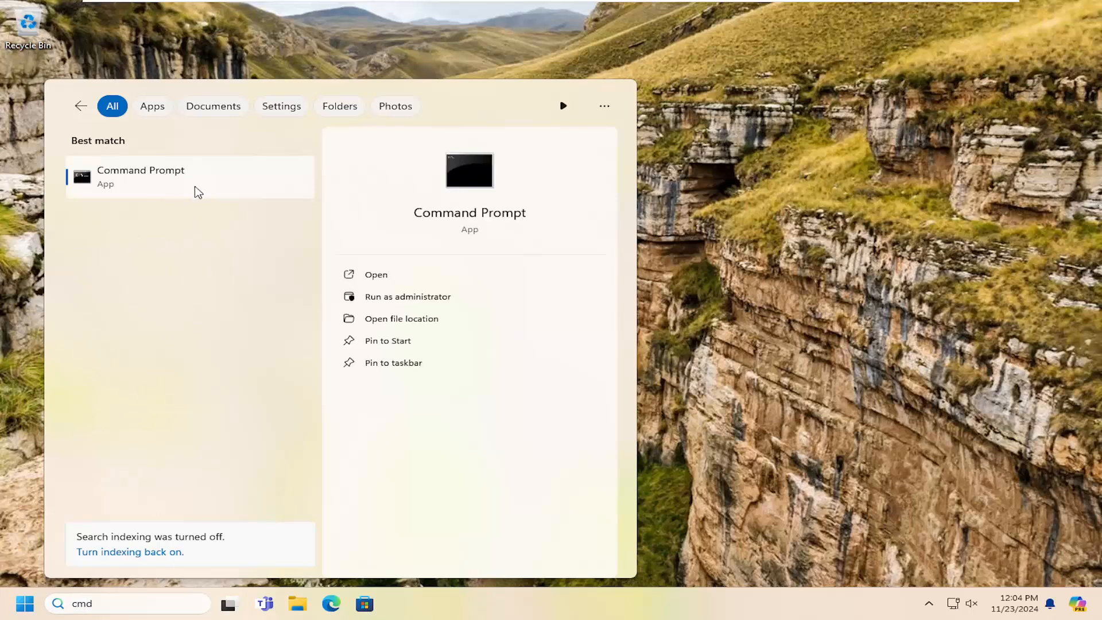
{"action": "left_click", "coordinate": [407, 296]}
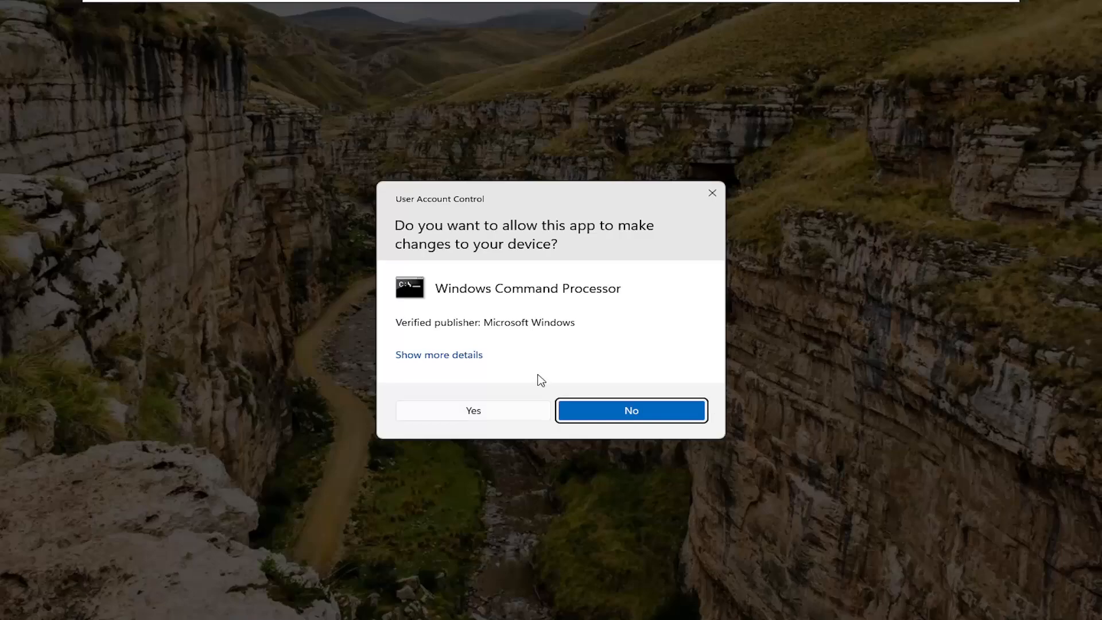
Step: Approve the User Account Control prompt to get an elevated console at C:\Windows\System32
{"action": "left_click", "coordinate": [472, 410]}
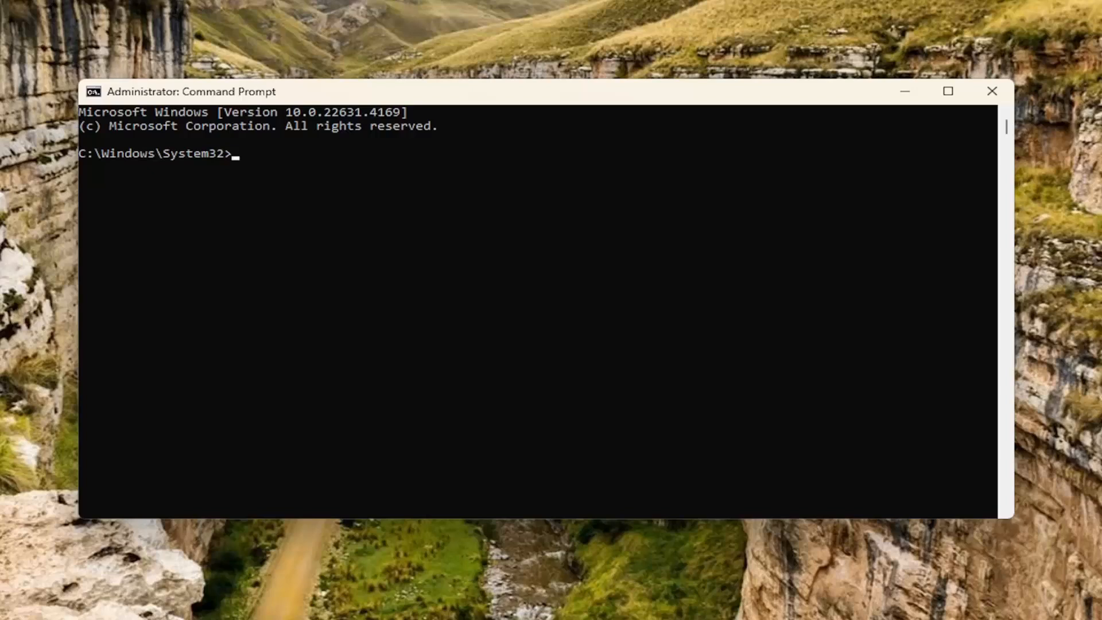
{"action": "mouse_move", "coordinate": [468, 100]}
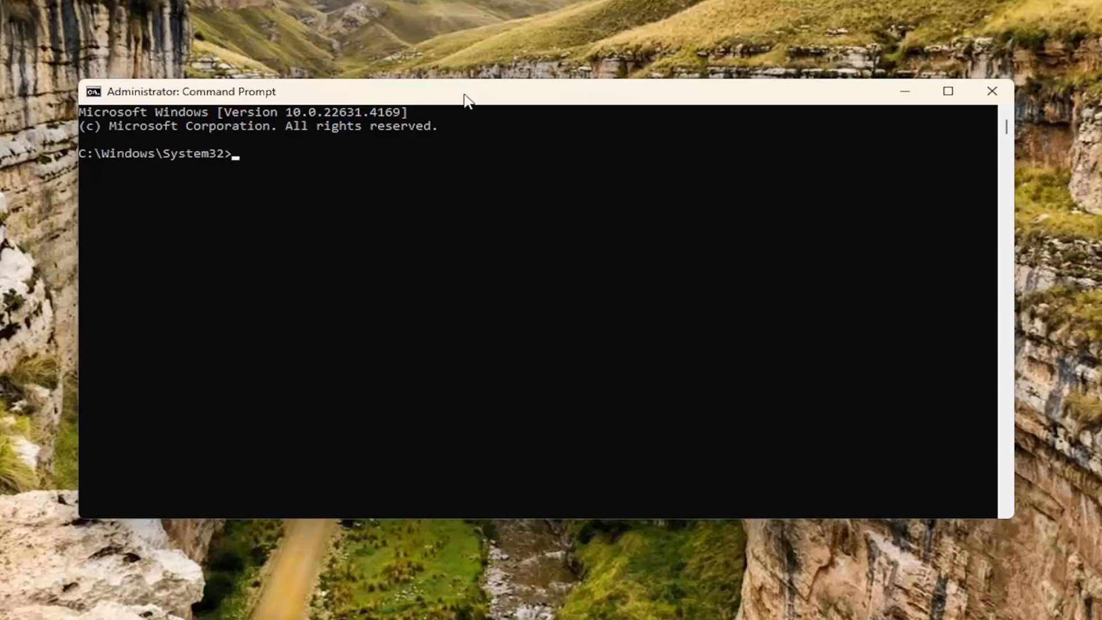
{"action": "mouse_move", "coordinate": [494, 102]}
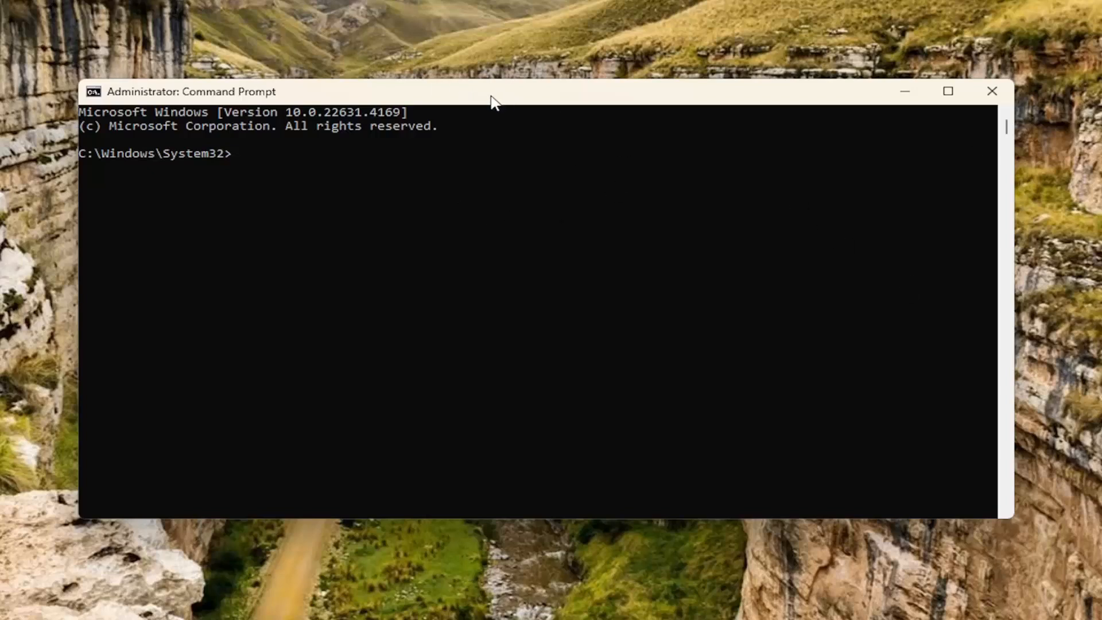
Step: Run net stop winmgmt, winmgmt /resetrepository and net start winmgmt to reset the WMI repository
{"action": "right_click", "coordinate": [493, 101]}
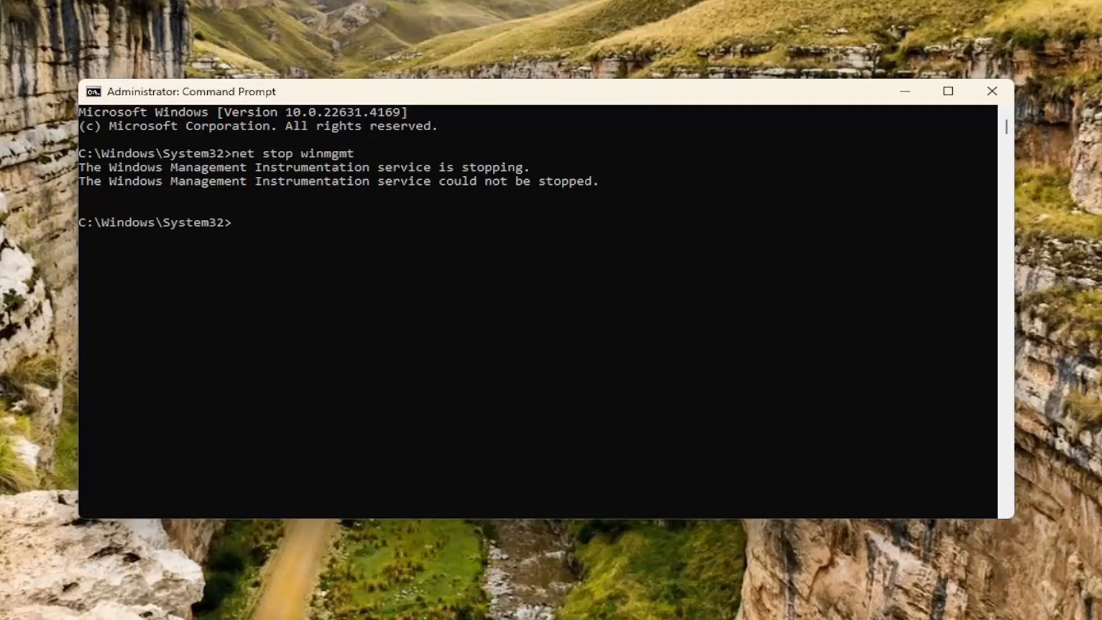
{"action": "mouse_move", "coordinate": [457, 132]}
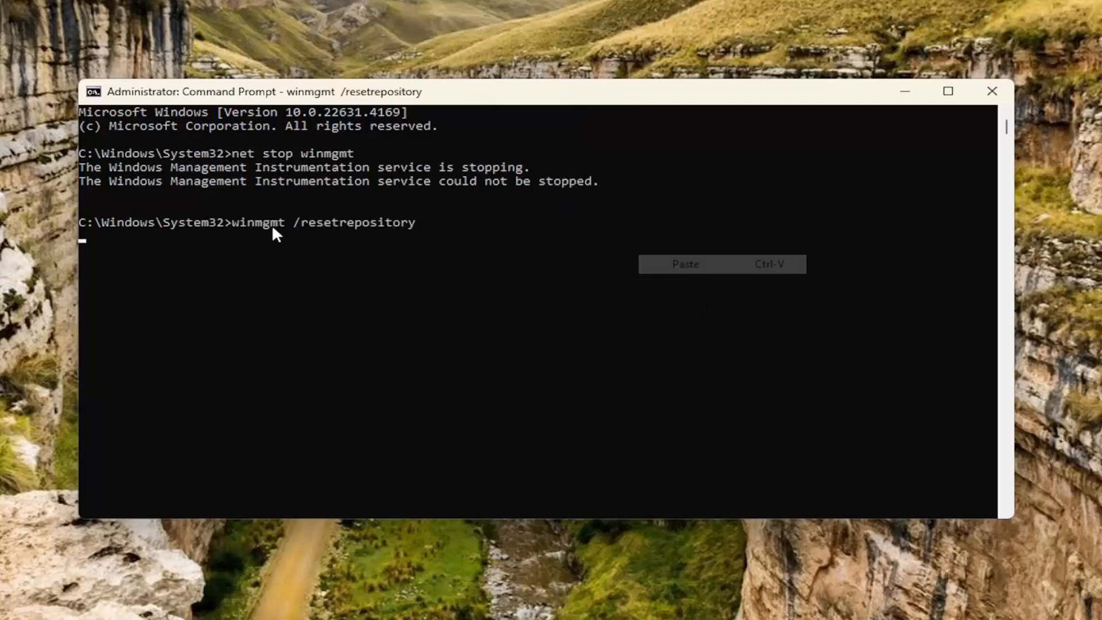
{"action": "key", "text": "Return"}
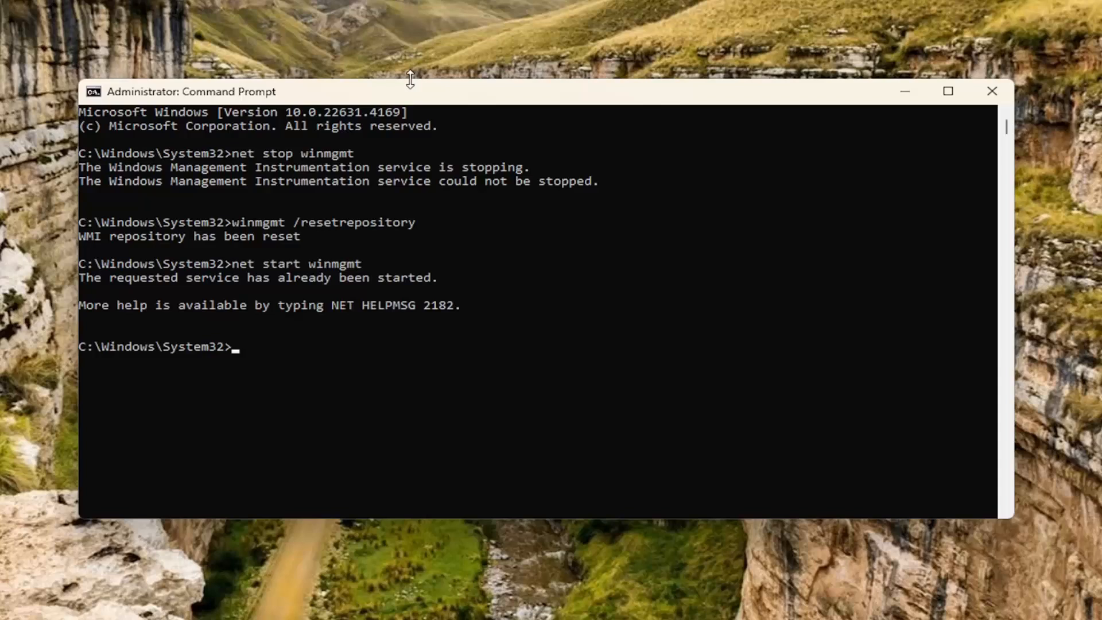
{"action": "mouse_move", "coordinate": [292, 331]}
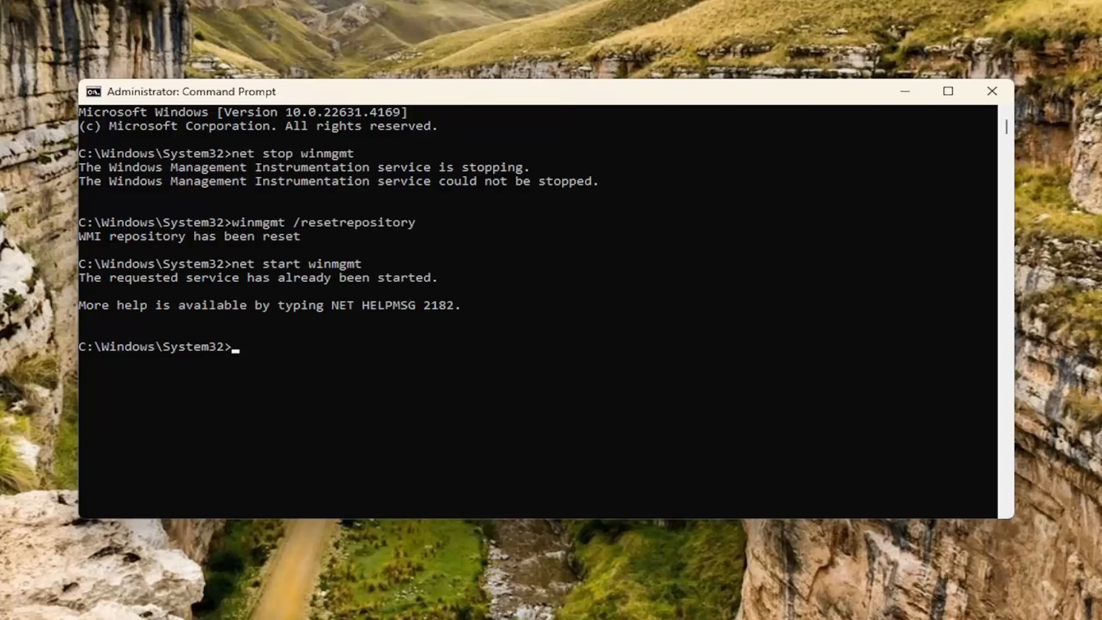
{"action": "mouse_move", "coordinate": [306, 238]}
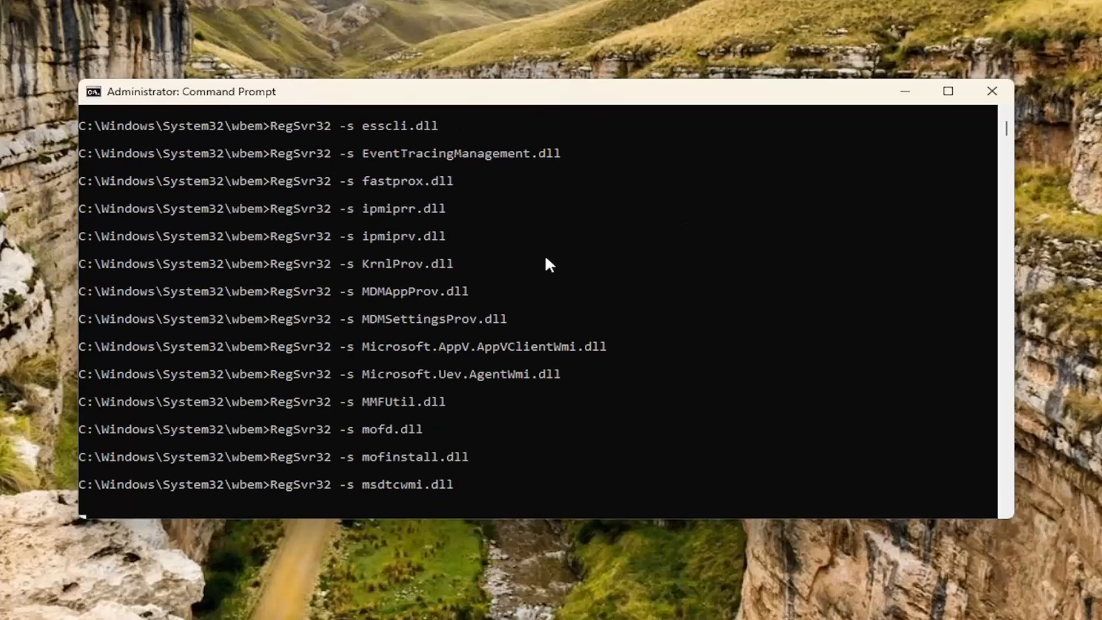
Step: Run the RegSvr32 -s loop over the wbem DLLs and re-register the WMI executables with /RegServer
{"action": "scroll", "scroll_direction": "down", "scroll_amount": 3}
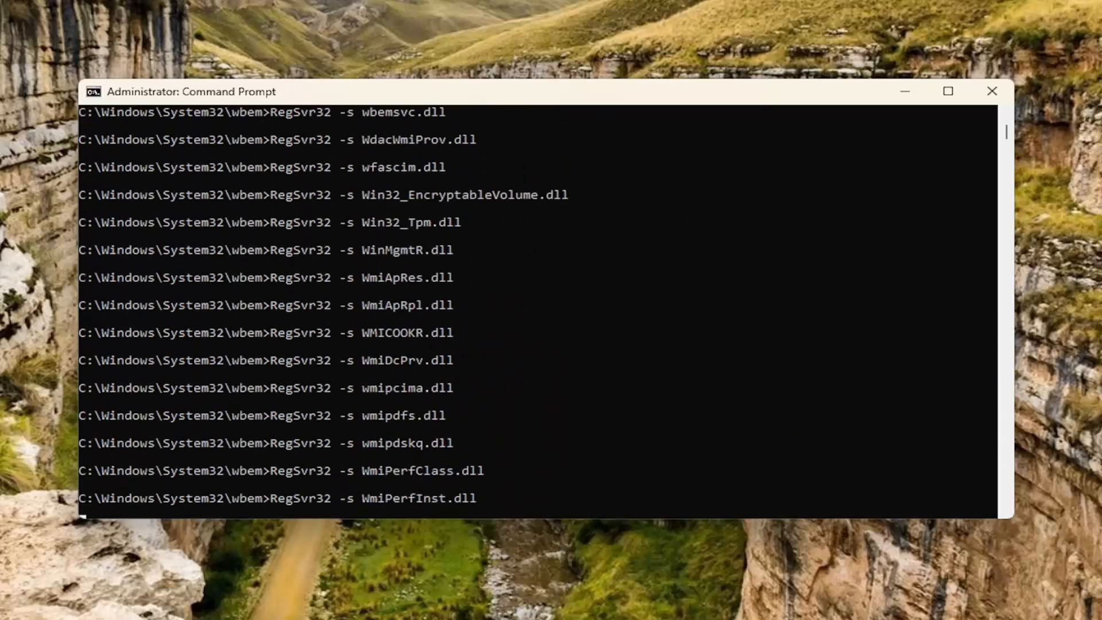
{"action": "scroll", "scroll_direction": "down", "scroll_amount": 3}
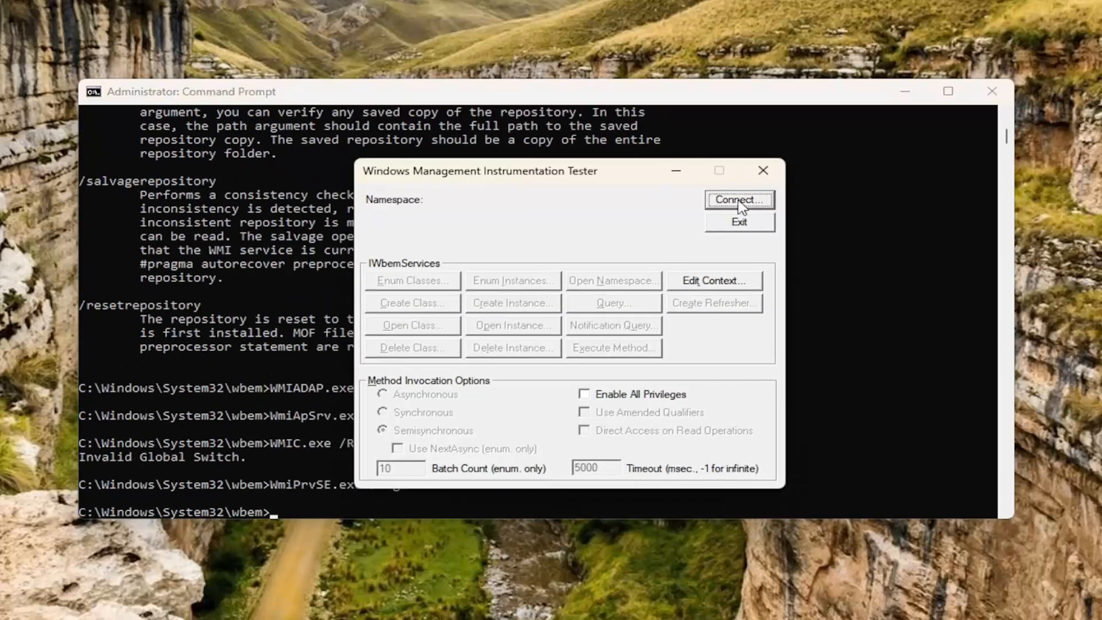
{"action": "mouse_move", "coordinate": [724, 195]}
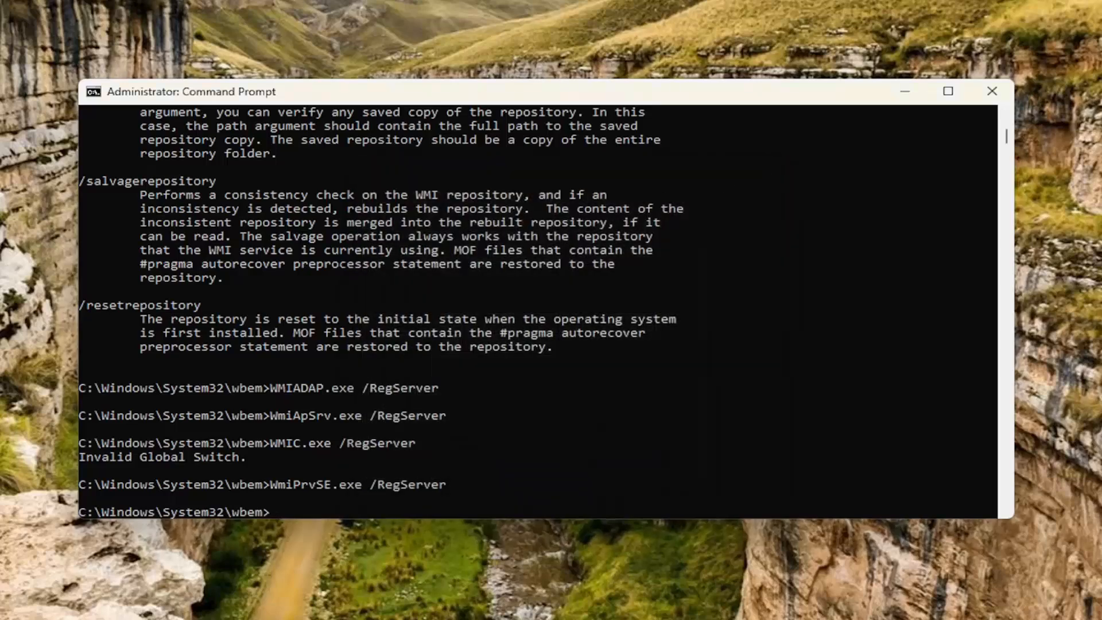
{"action": "mouse_move", "coordinate": [553, 460]}
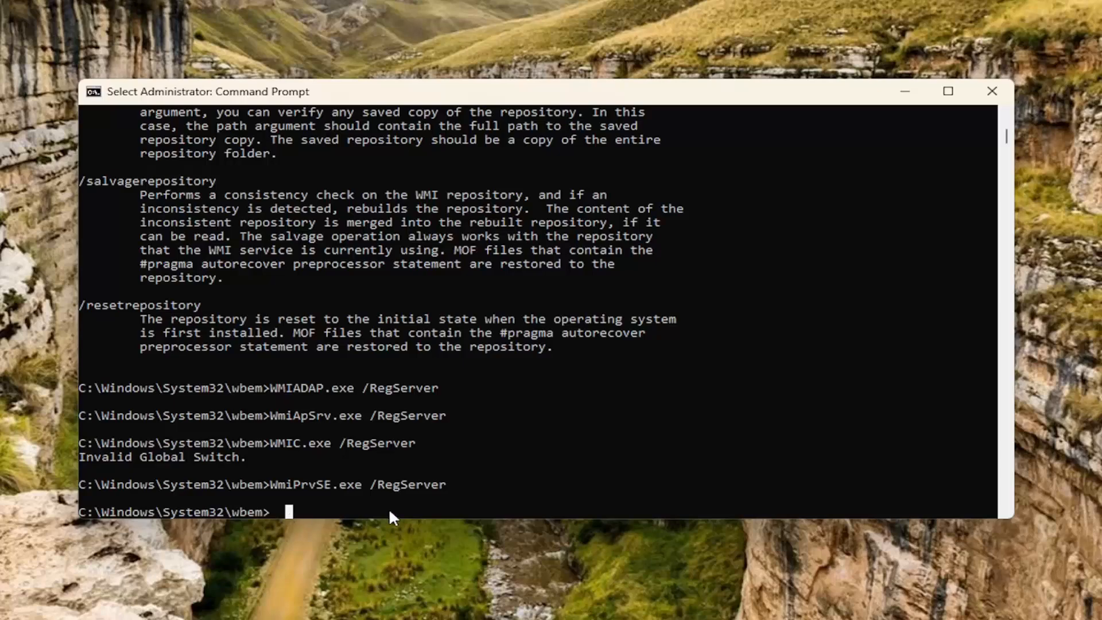
Step: Run sfc /scannow and let verification reach 100%
{"action": "type", "text": "sfc /sca"}
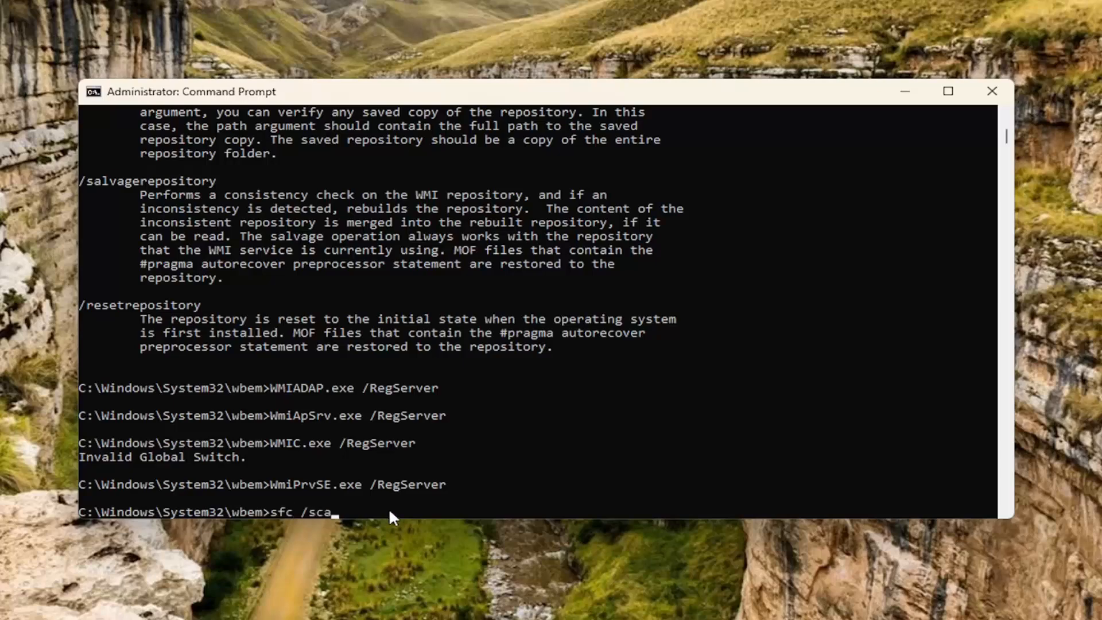
{"action": "type", "text": "nnow"}
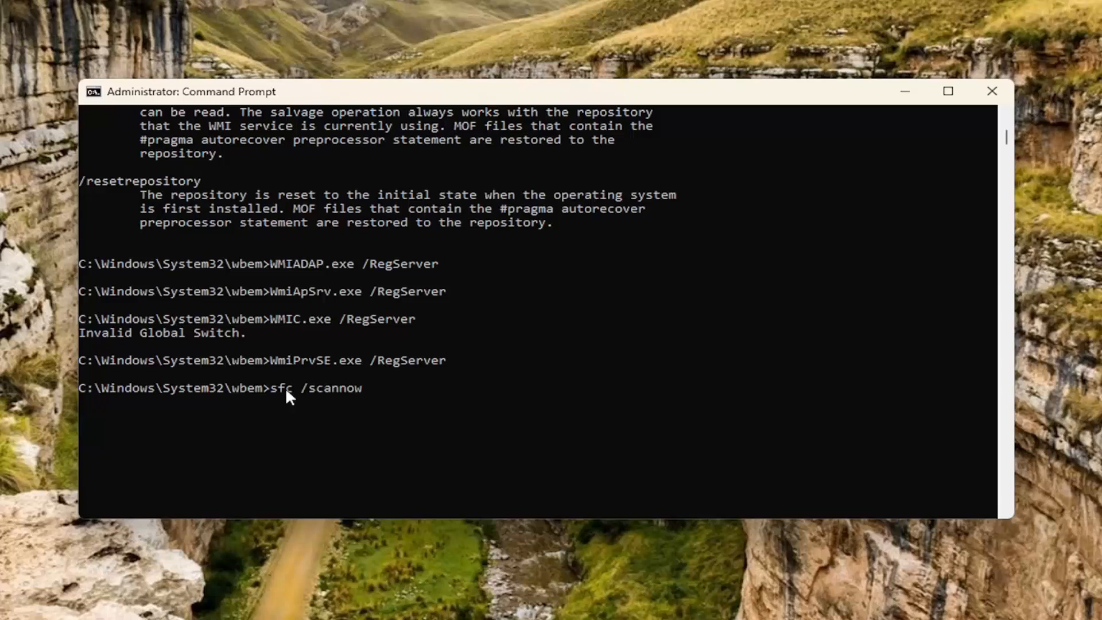
{"action": "mouse_move", "coordinate": [355, 397]}
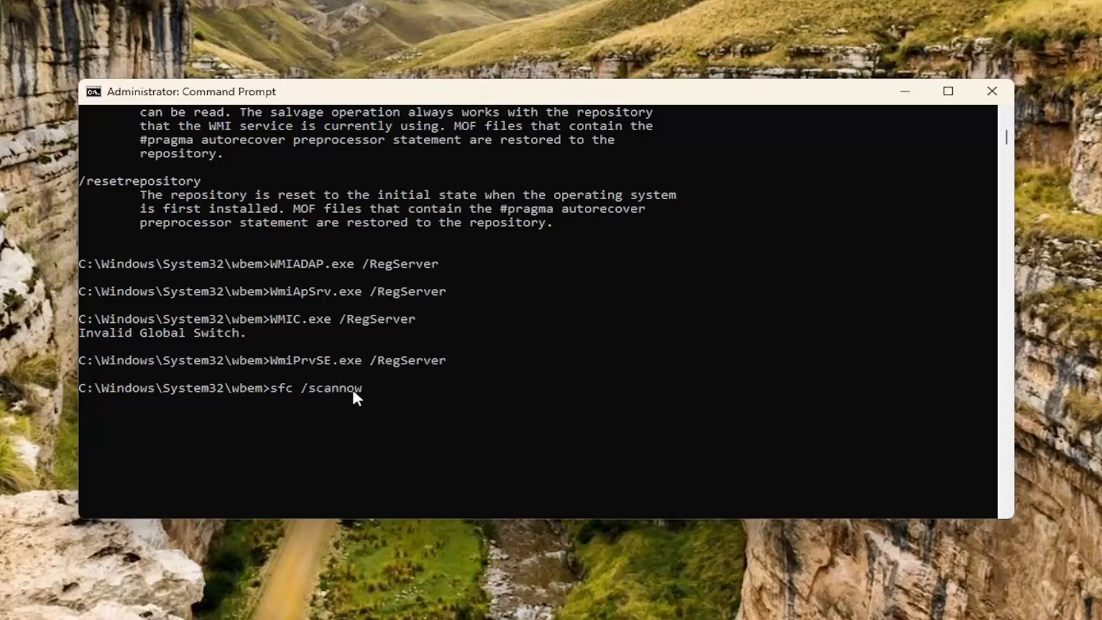
{"action": "mouse_move", "coordinate": [327, 393]}
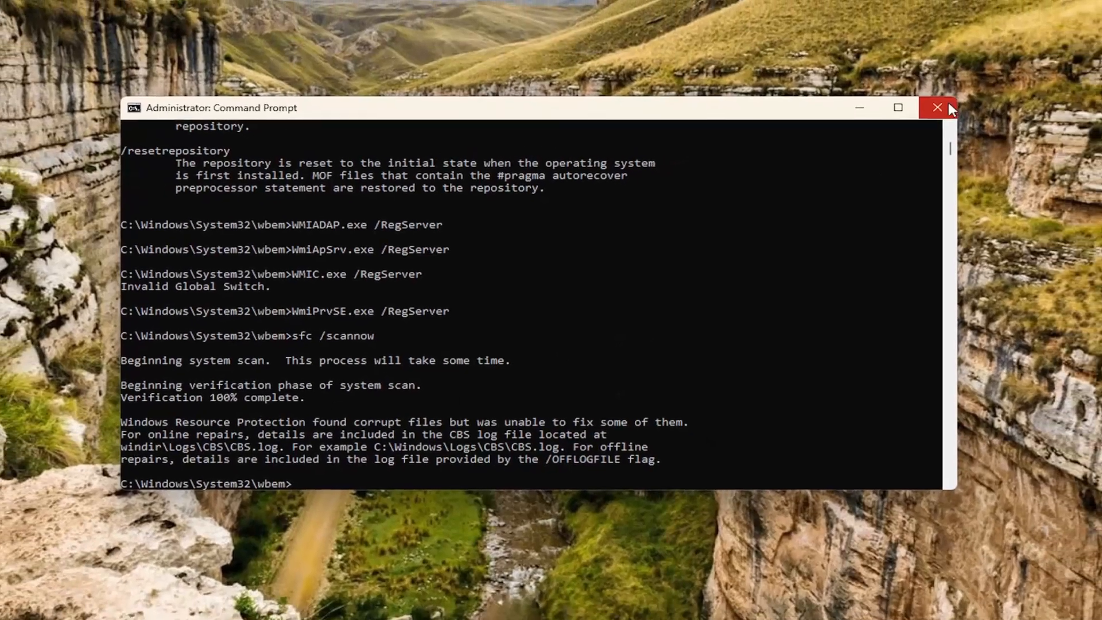
Step: Close Command Prompt and restart the PC from the Start menu
{"action": "left_click", "coordinate": [938, 107]}
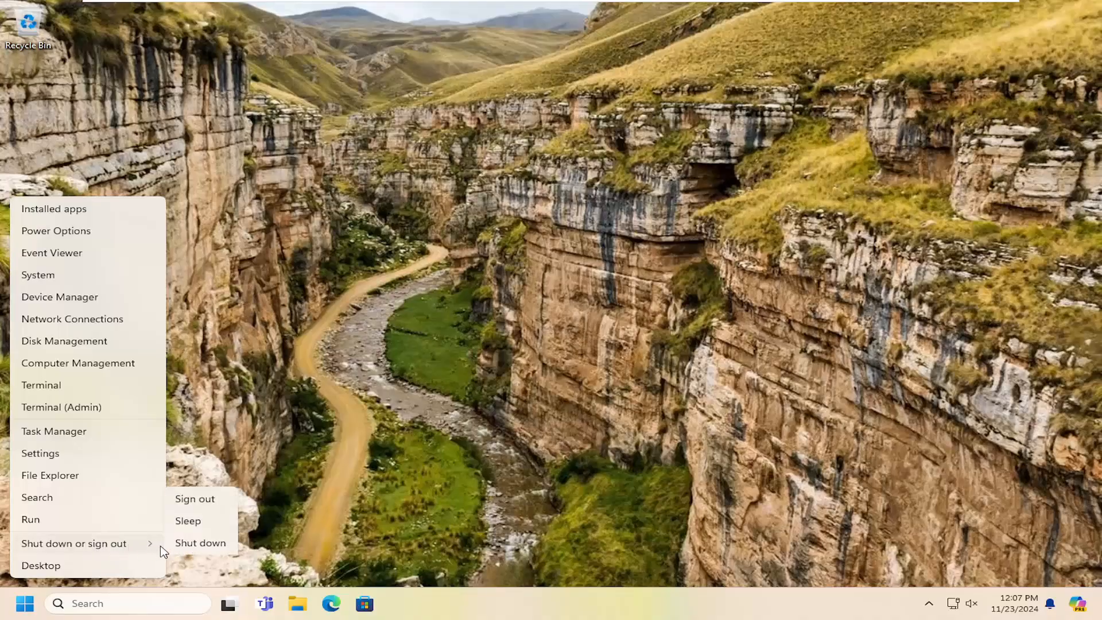
{"action": "left_click", "coordinate": [194, 499]}
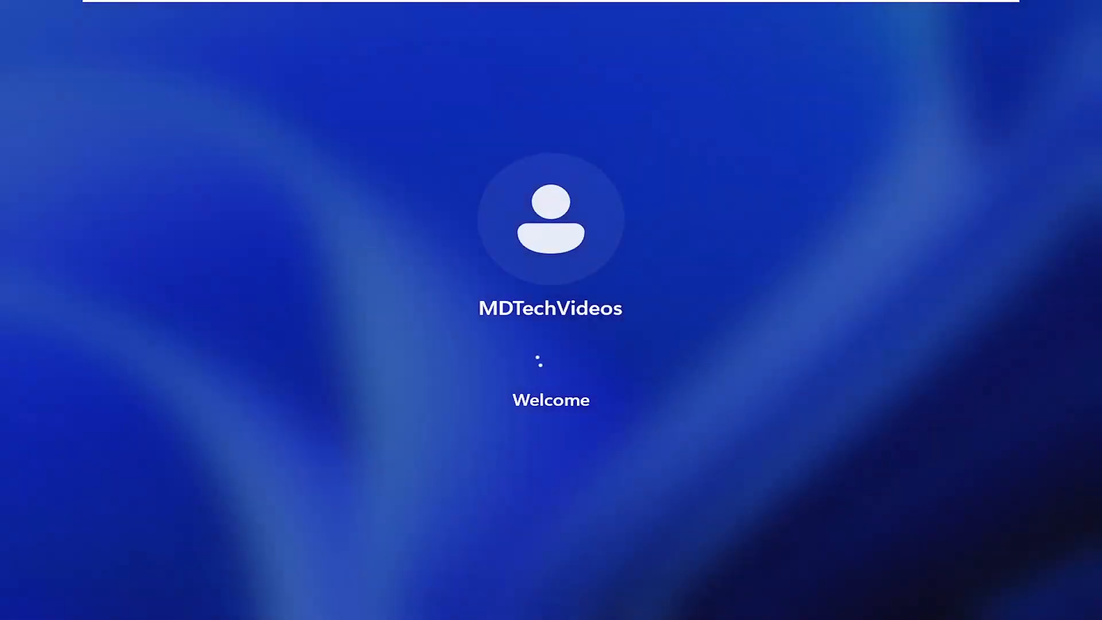